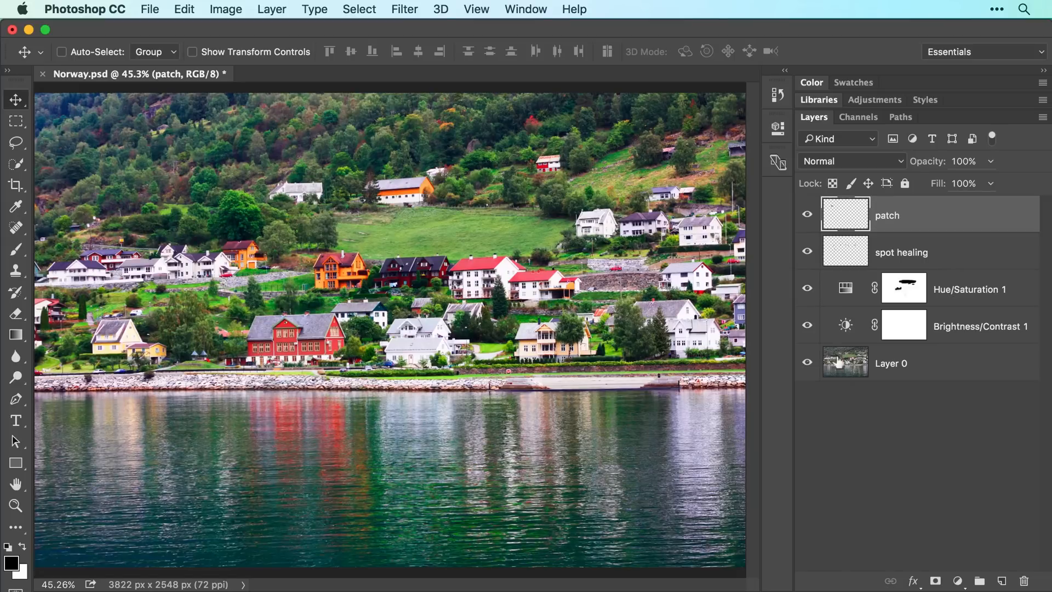
Step: Hide the patch and spot healing layers to compare against the original photo
left_click(807, 215)
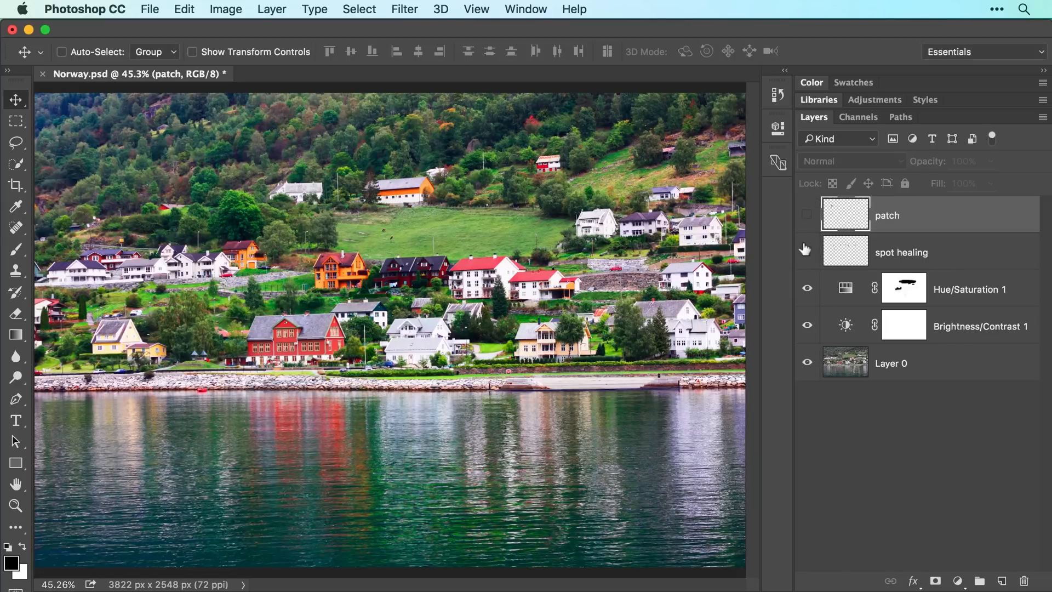
left_click(807, 213)
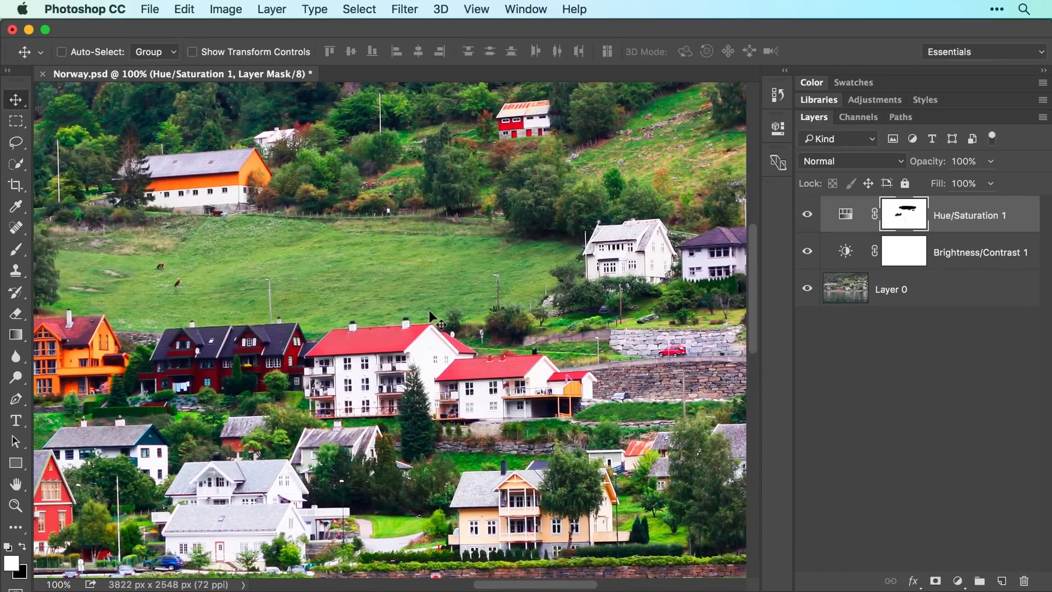
mouse_move(204, 301)
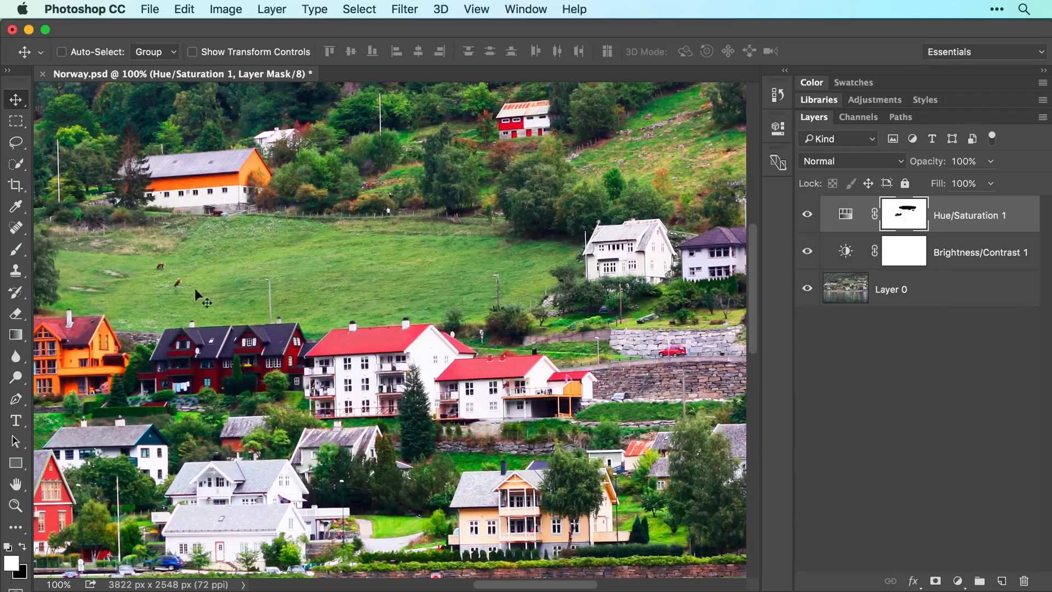
mouse_move(74, 195)
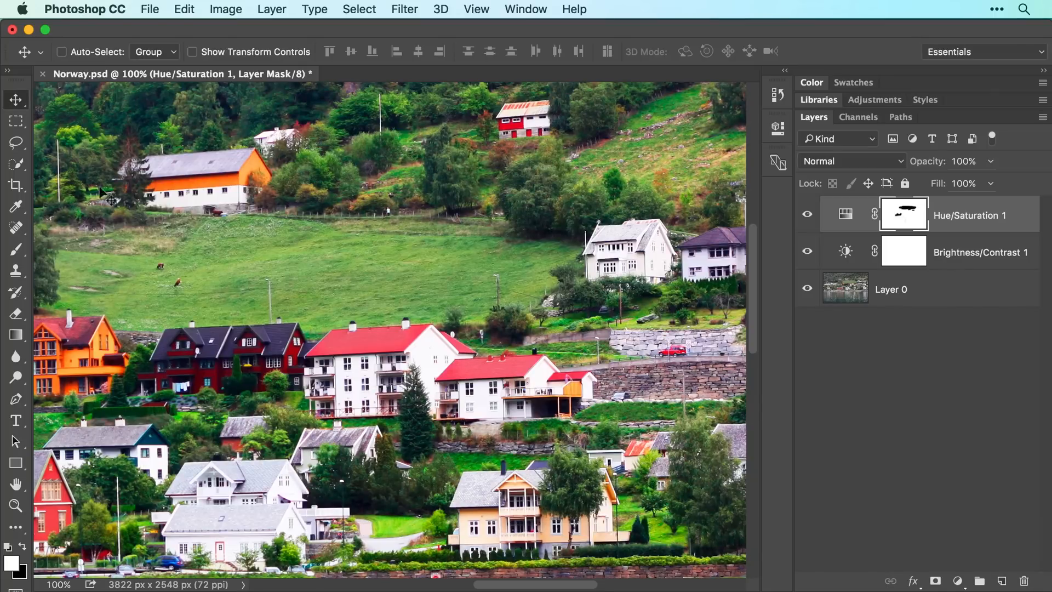
Step: Create a new blank layer named 'spot healing' via Layer > New > Layer
left_click(272, 10)
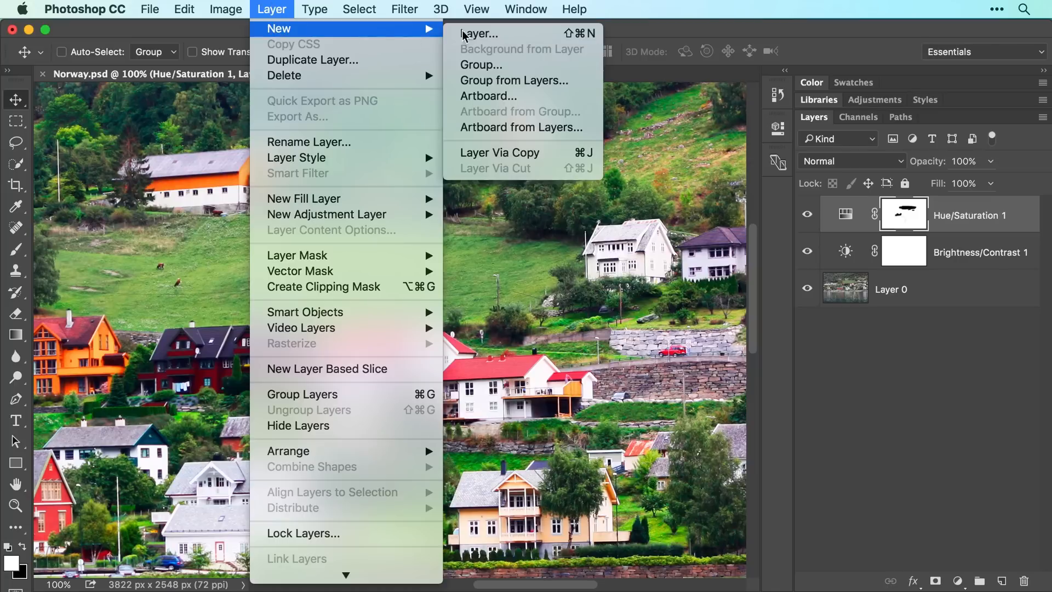
left_click(479, 33)
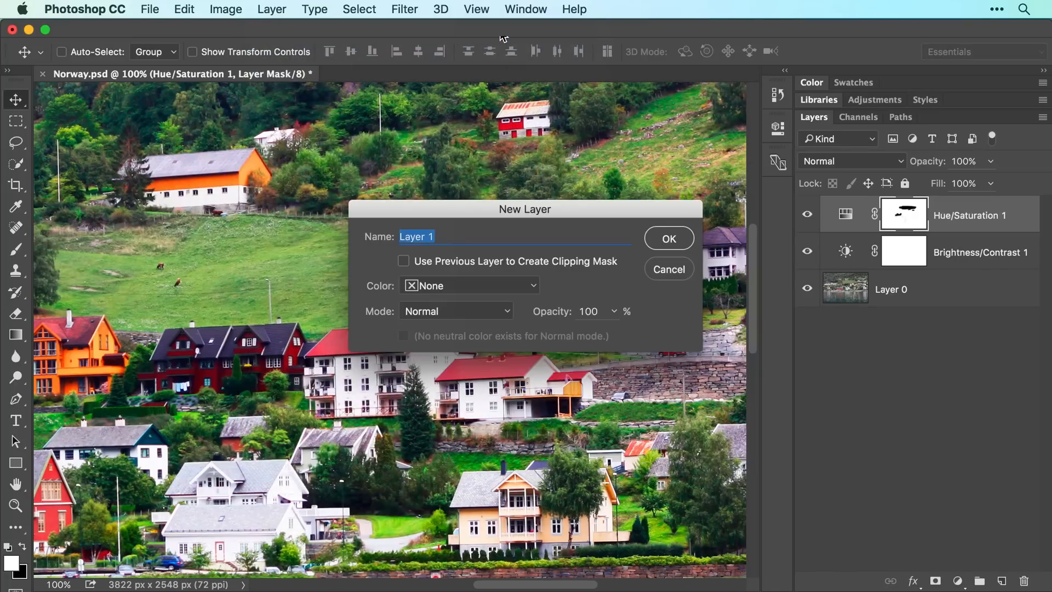
type("spot healing")
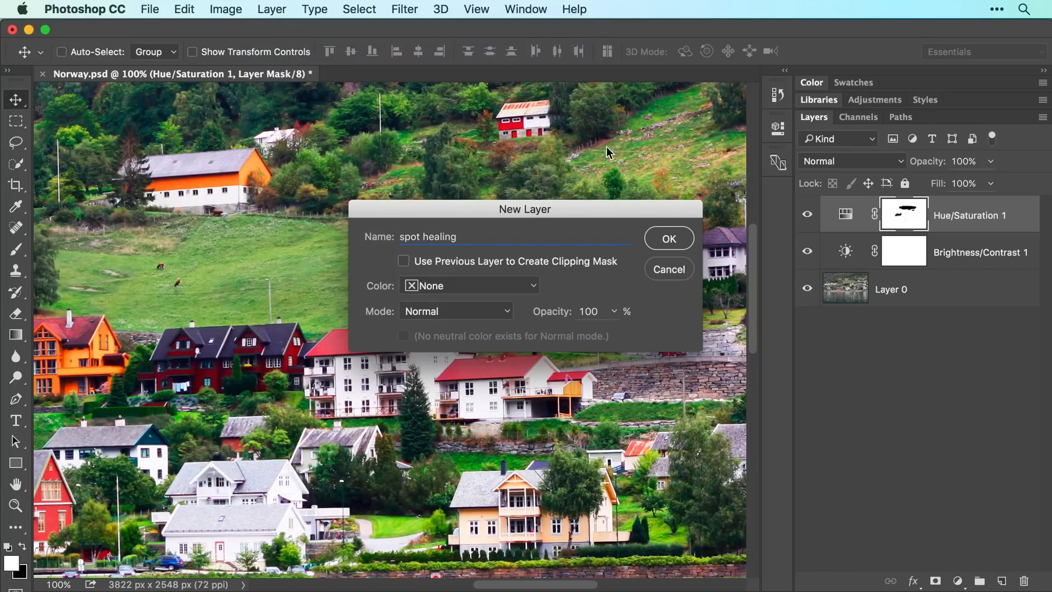
left_click(668, 238)
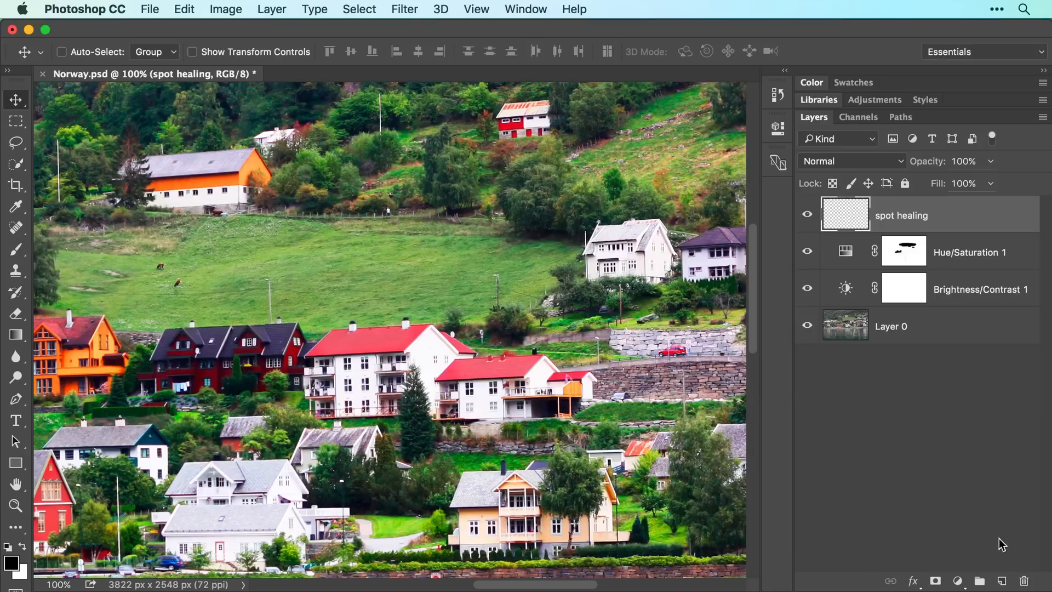
mouse_move(938, 441)
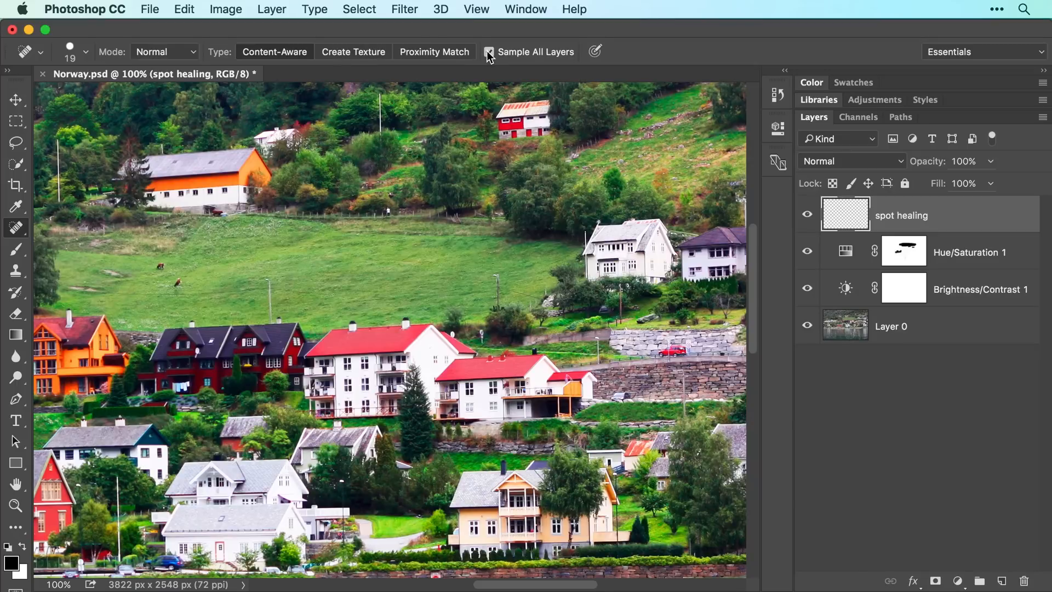
Step: Enable Sample All Layers, shrink the brush, and heal away the cows in the meadow
left_click(488, 52)
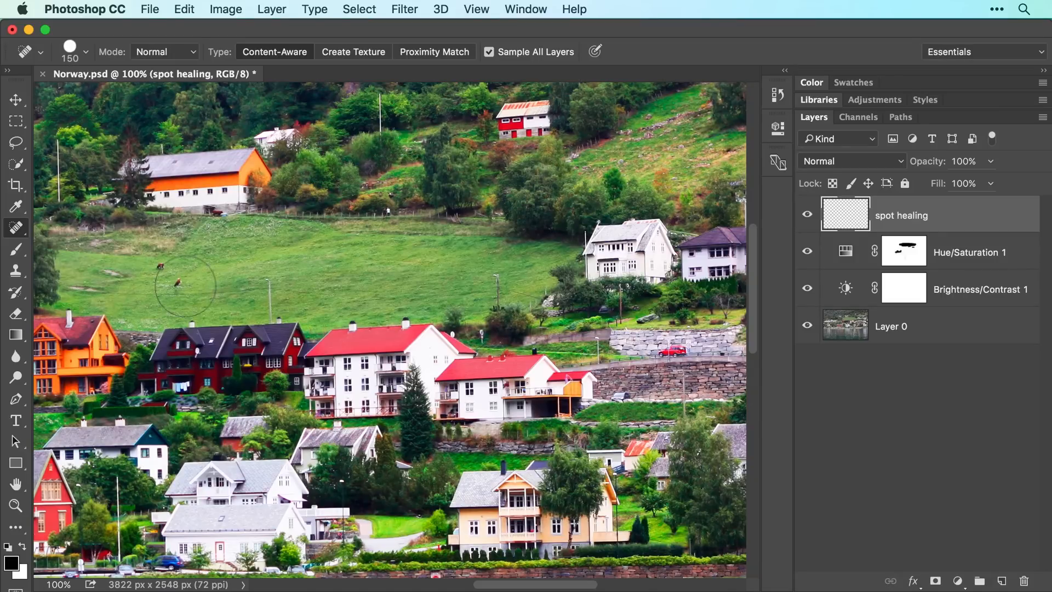
key("[")
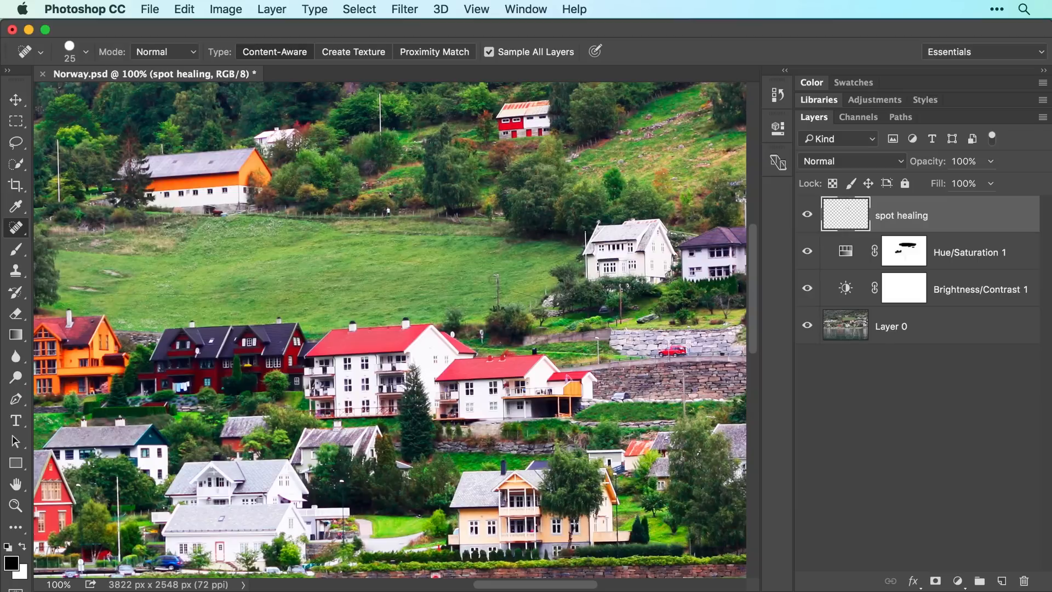
left_click_drag(494, 288, 533, 290)
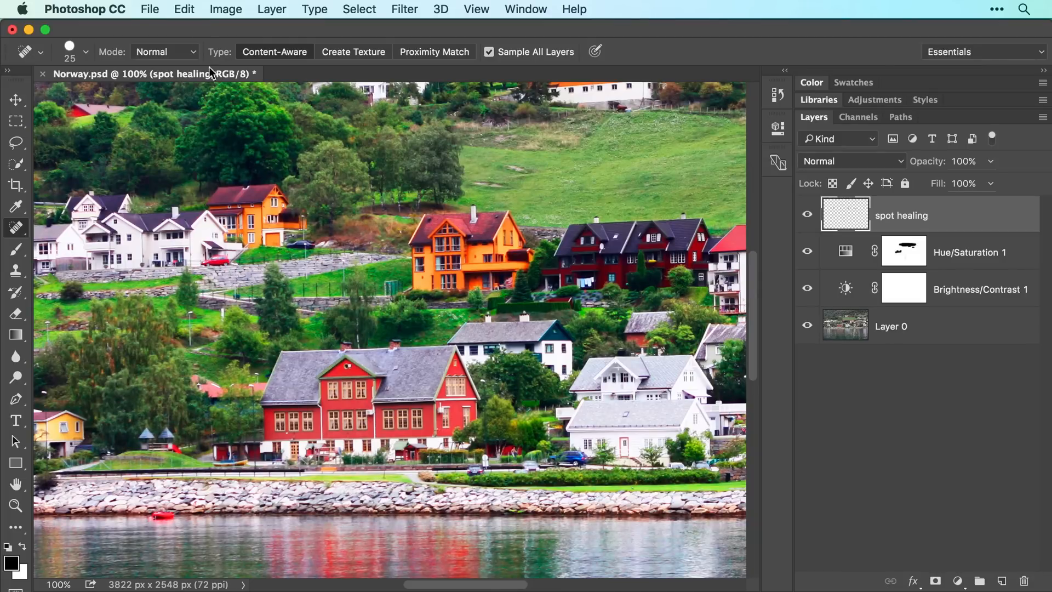
Step: Spot-heal poles and small objects around the village houses
left_click(184, 9)
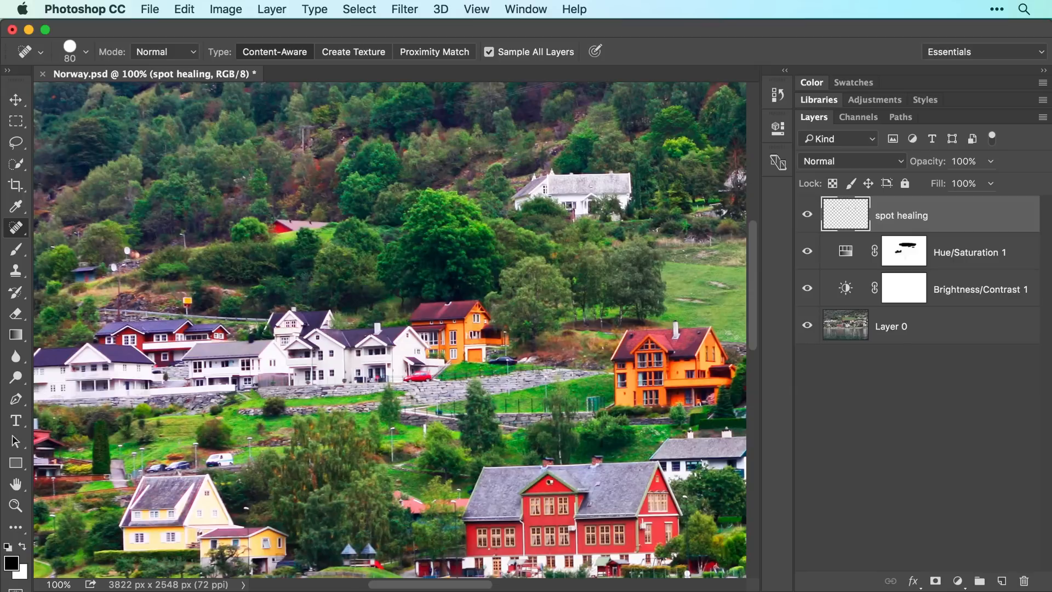
Step: Create a new blank layer named 'patch' above the spot healing layer
left_click(271, 9)
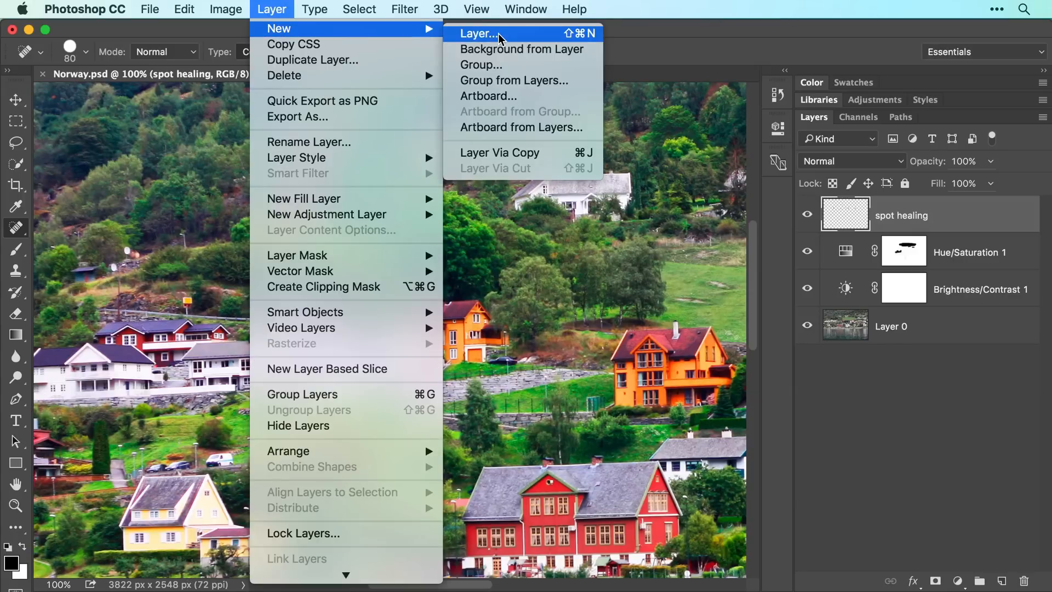
left_click(478, 33)
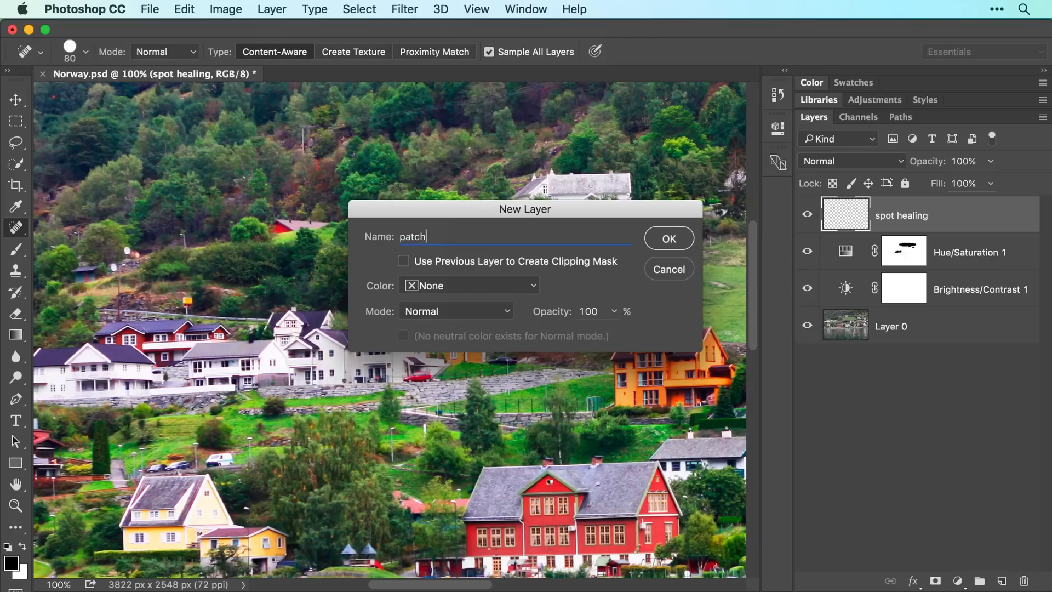
left_click(667, 239)
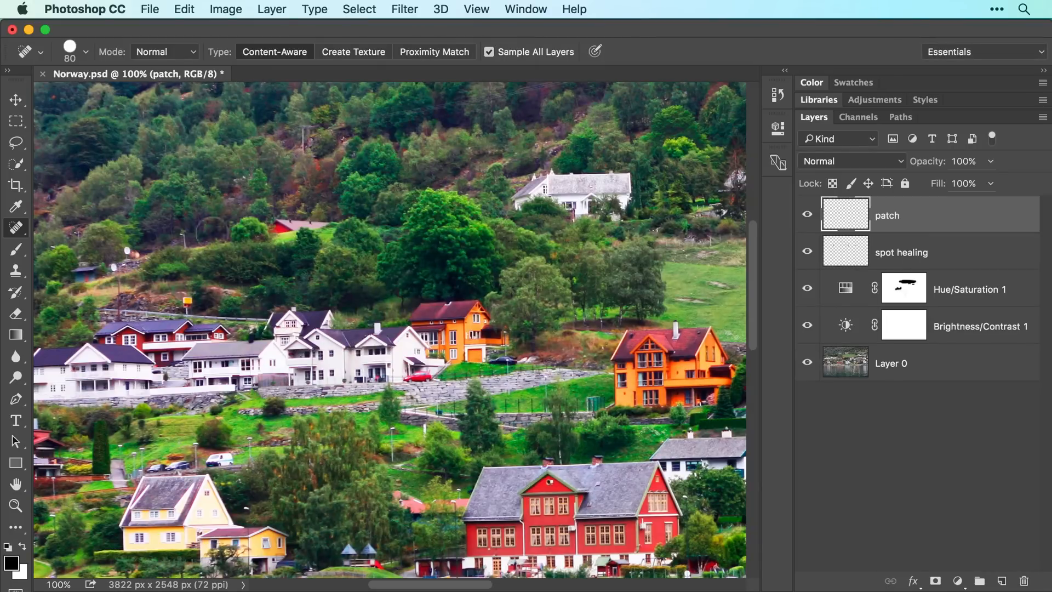
left_click(15, 228)
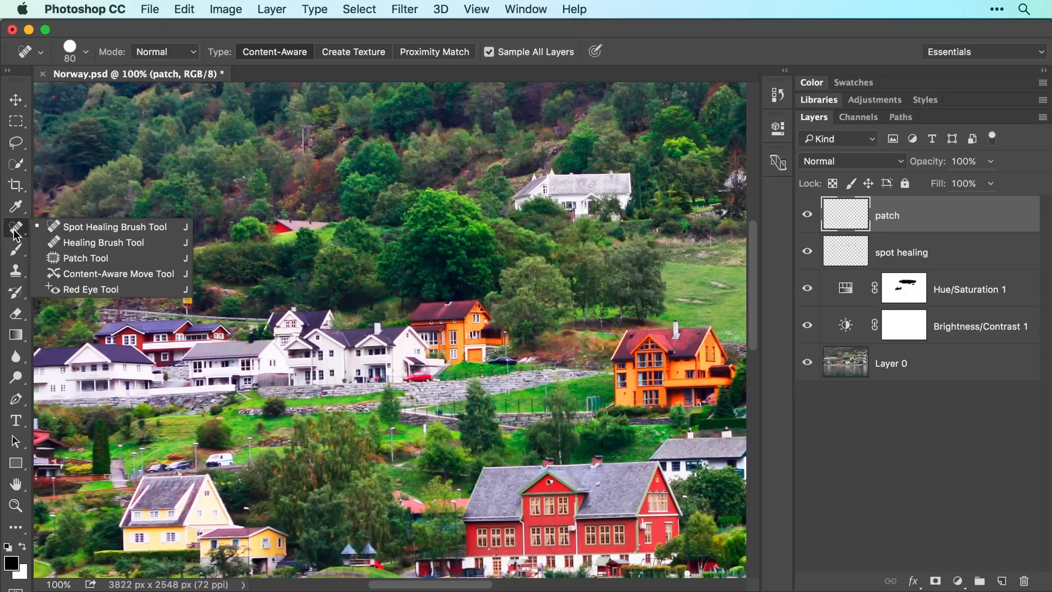
Step: Select the Patch Tool in Content-Aware mode with Sample All Layers enabled
left_click(86, 258)
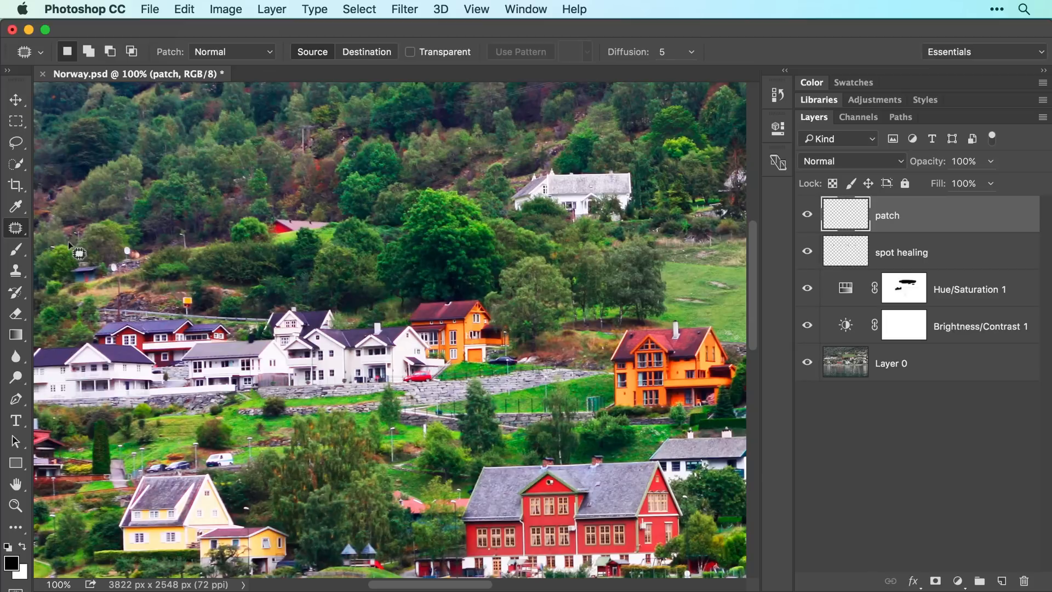
mouse_move(228, 56)
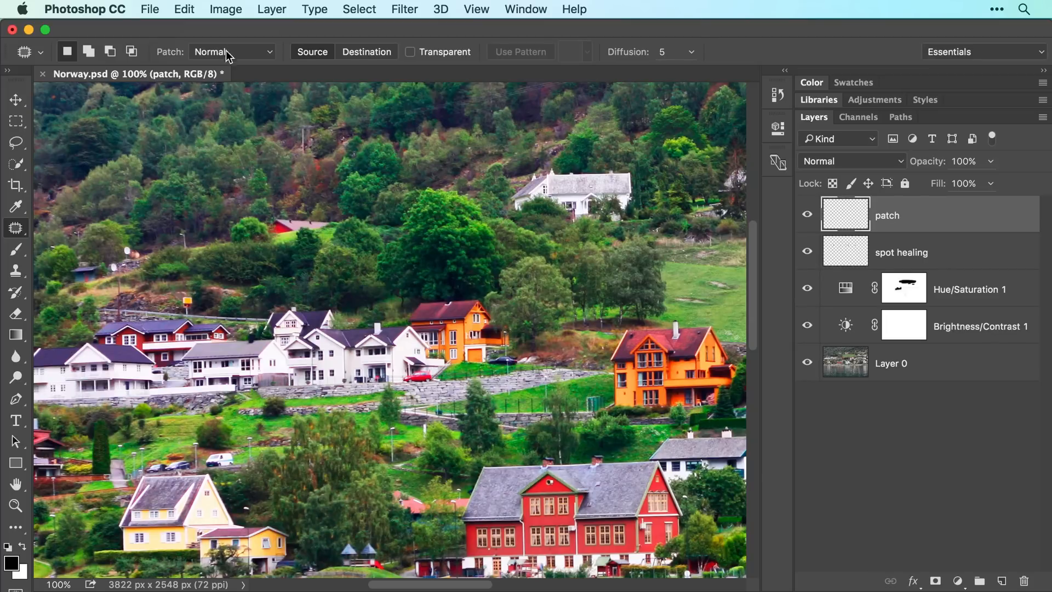
left_click(233, 52)
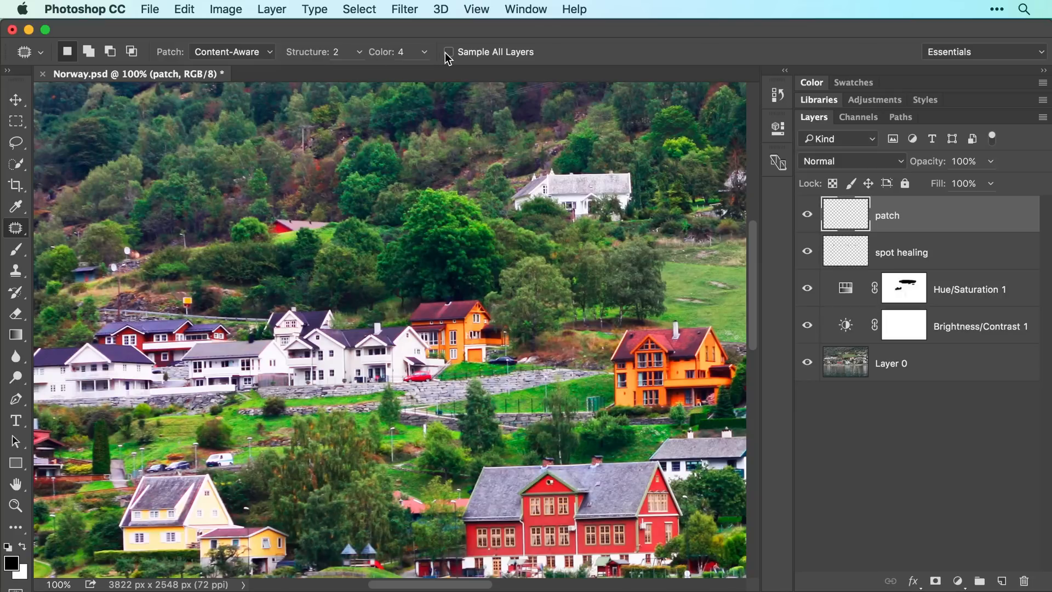
left_click(449, 51)
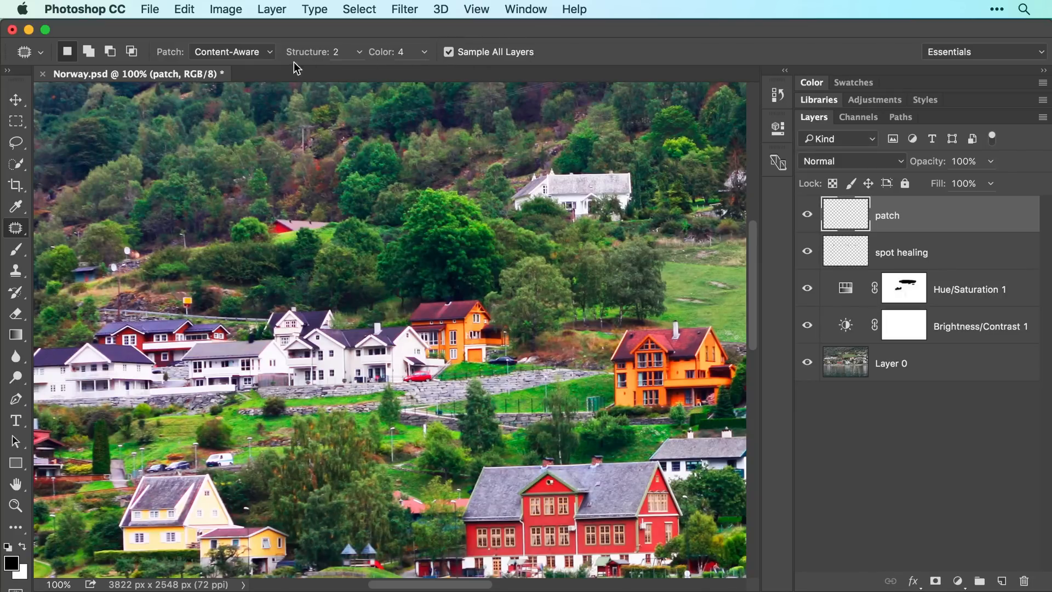
mouse_move(261, 59)
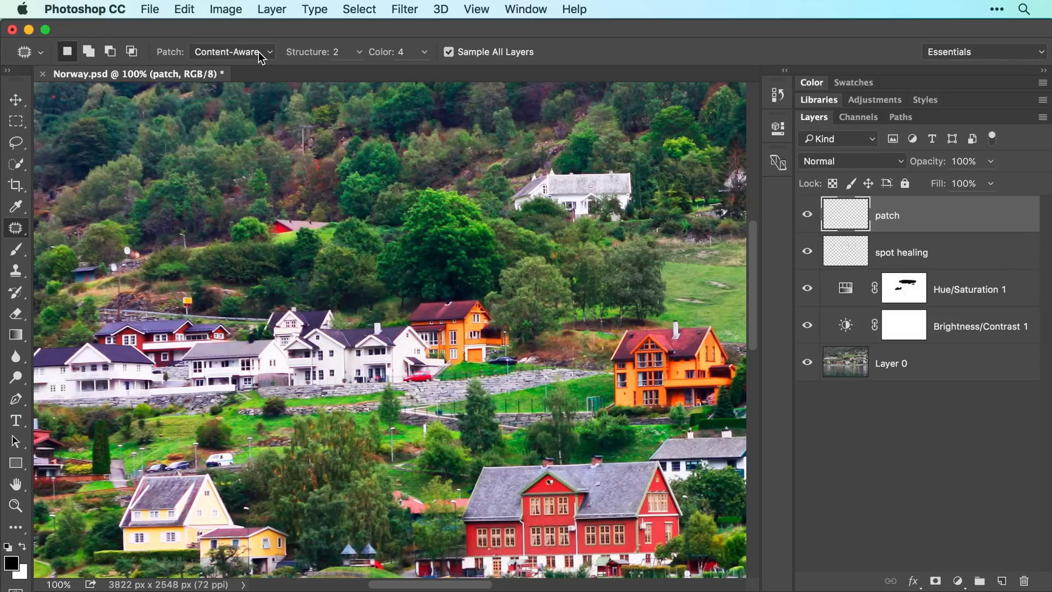
mouse_move(276, 192)
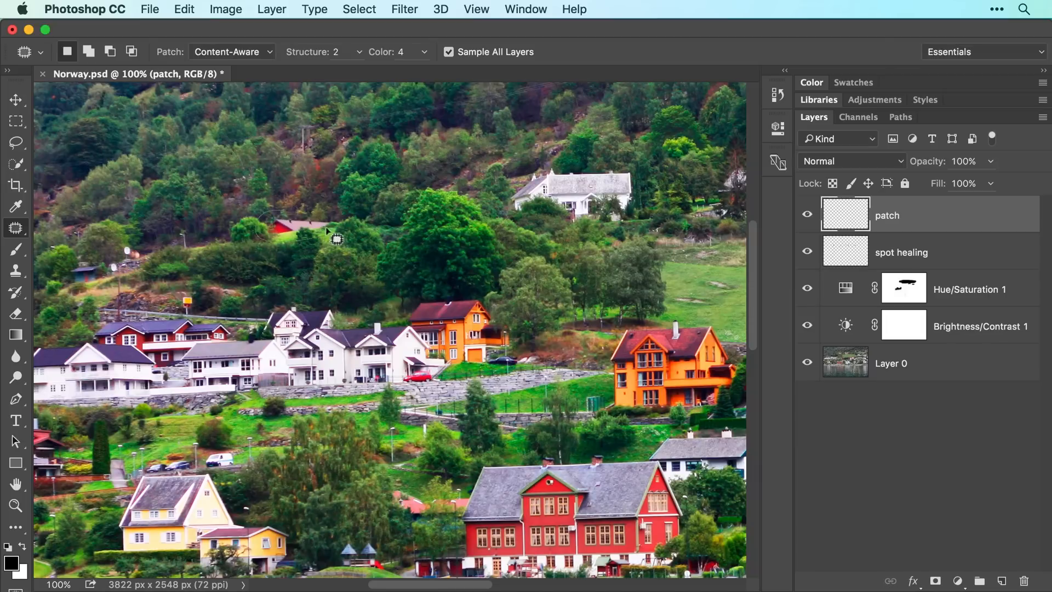
Step: Outline the red-roofed building and patch it with texture from the nearby trees
left_click_drag(336, 239, 275, 216)
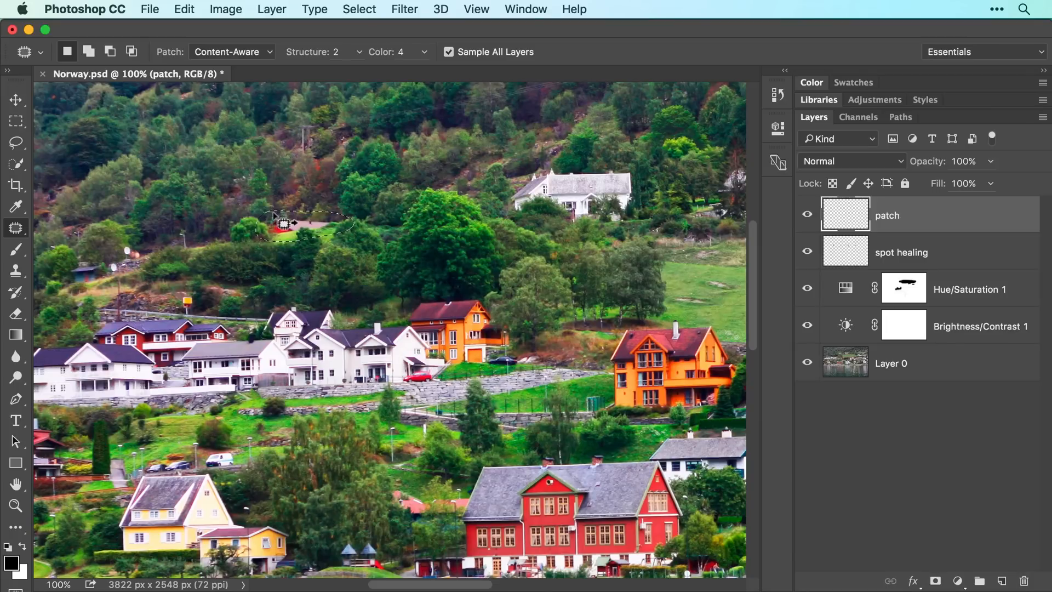
left_click_drag(308, 225, 476, 171)
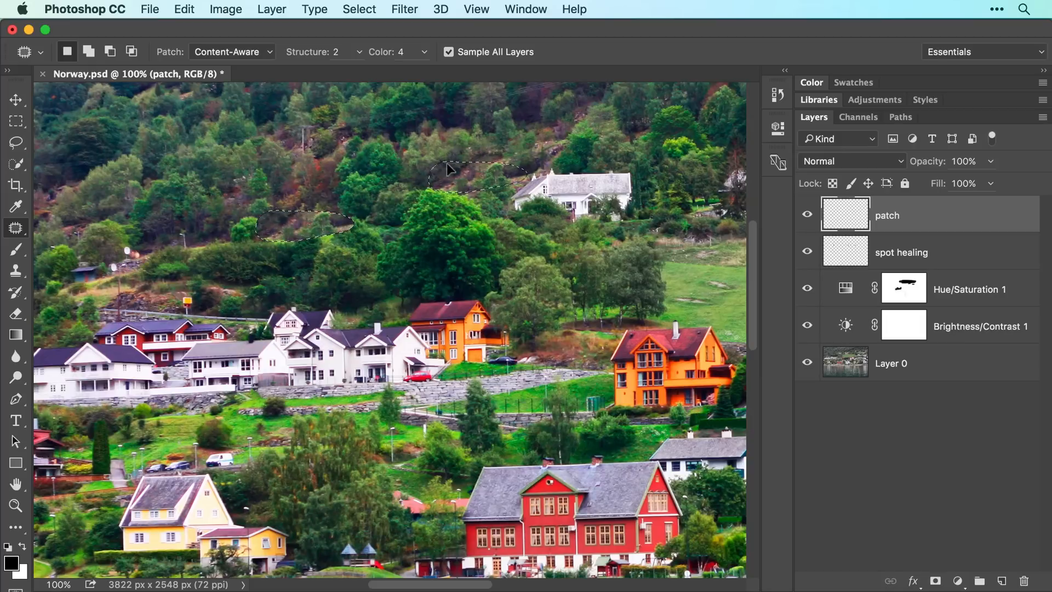
left_click_drag(476, 173, 302, 225)
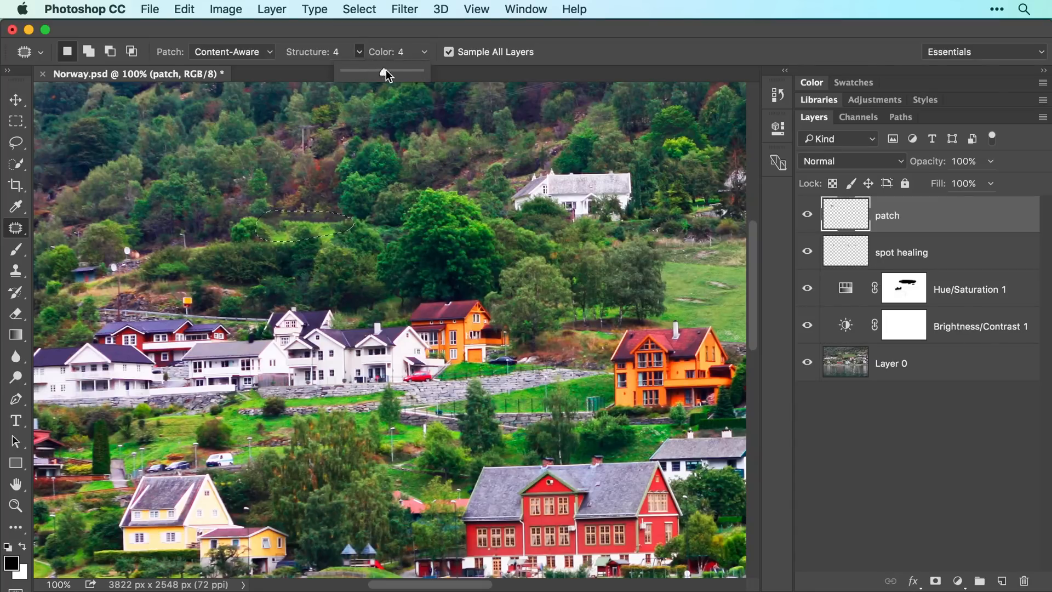
Step: Try Structure 7, settle on Structure 4, and raise Color to 5
left_click_drag(385, 74, 419, 74)
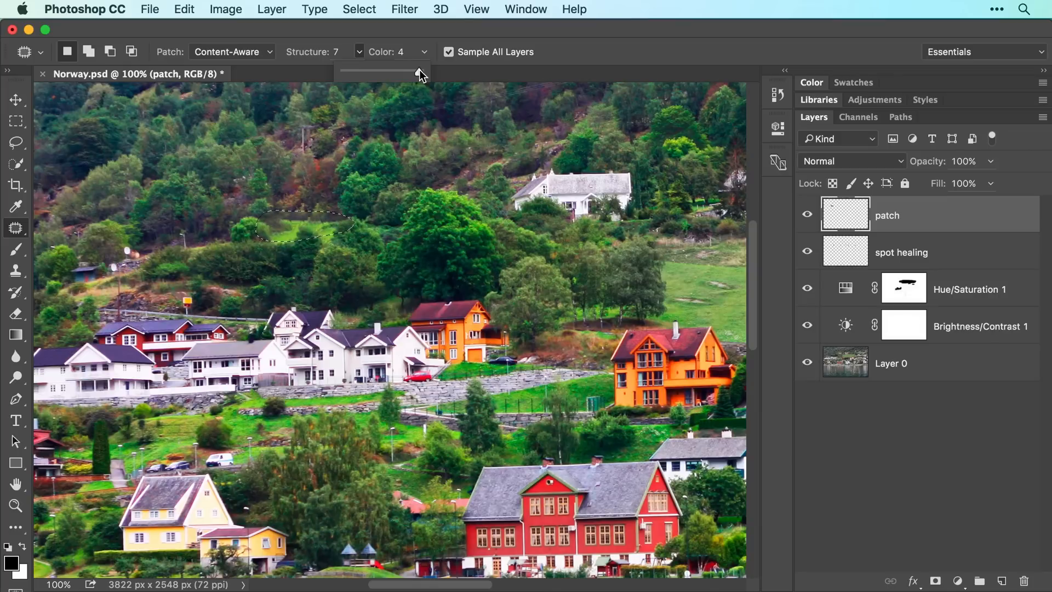
left_click_drag(416, 71, 382, 71)
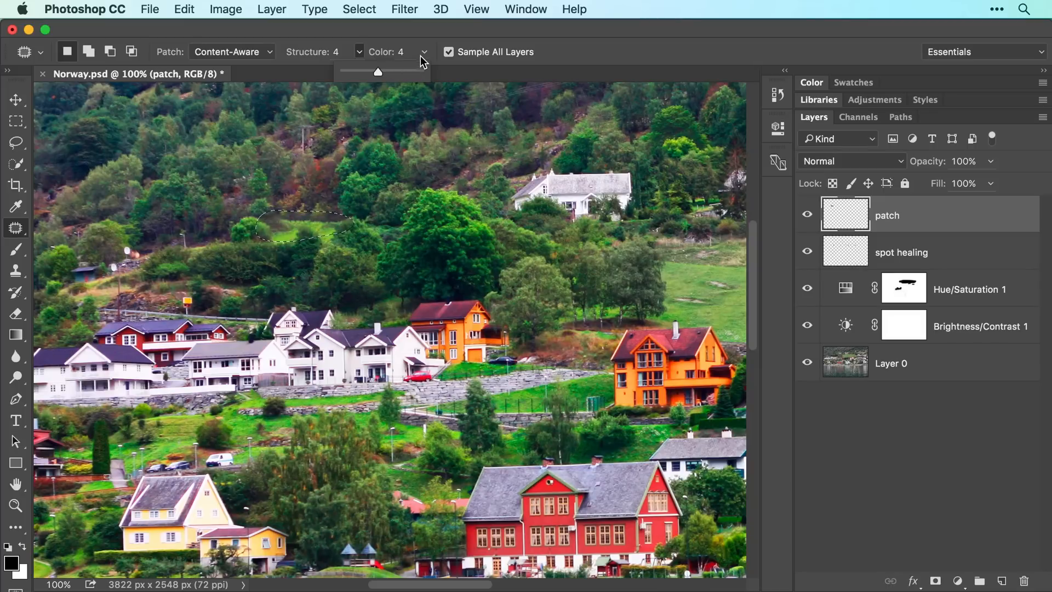
left_click_drag(377, 72, 461, 72)
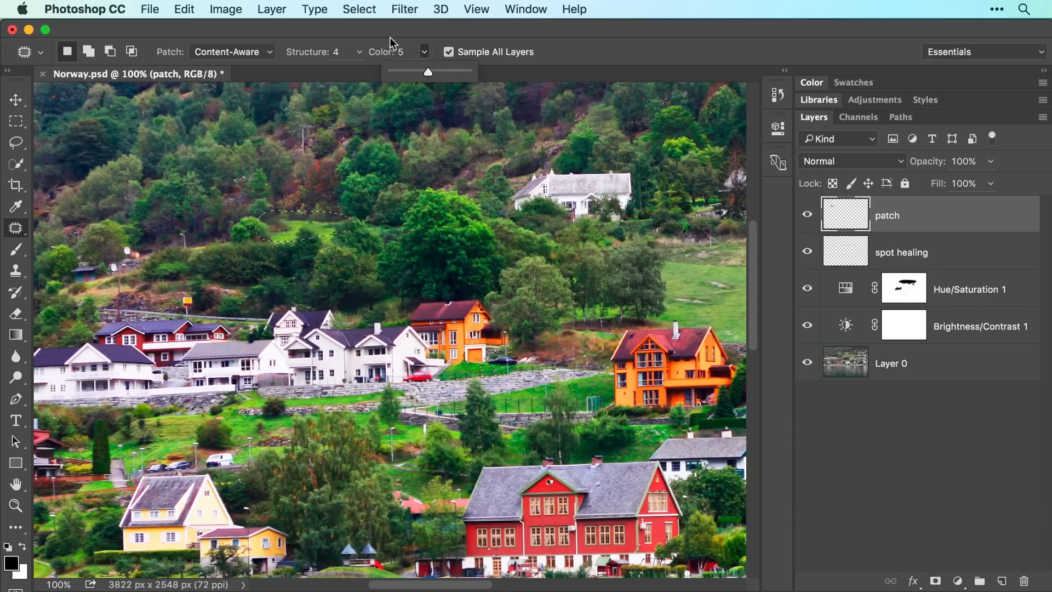
Step: Deselect the roof patch, toggle the patch layer to compare, and save the document
left_click(359, 8)
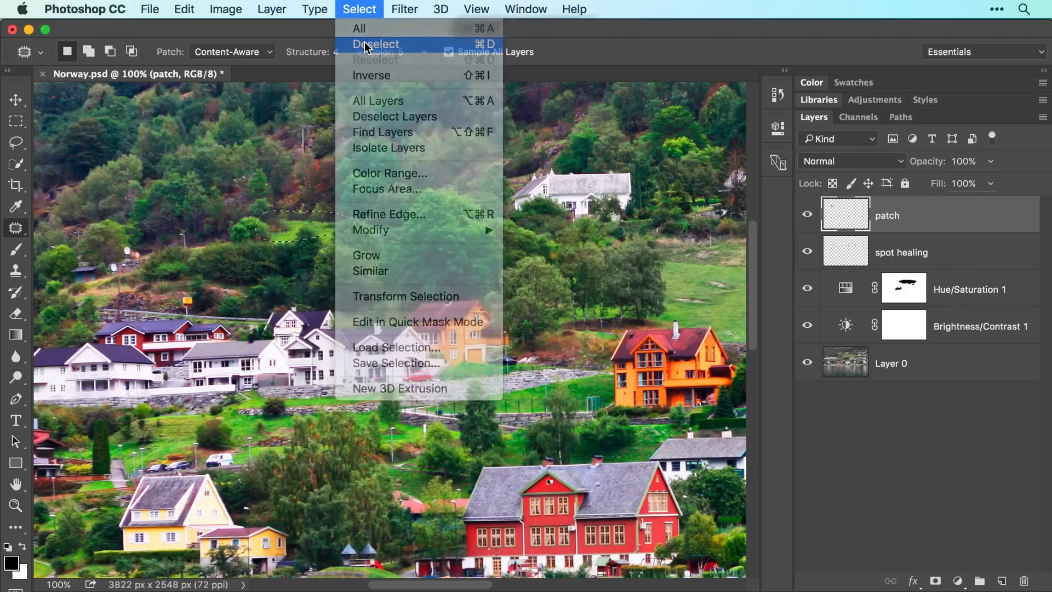
left_click(477, 9)
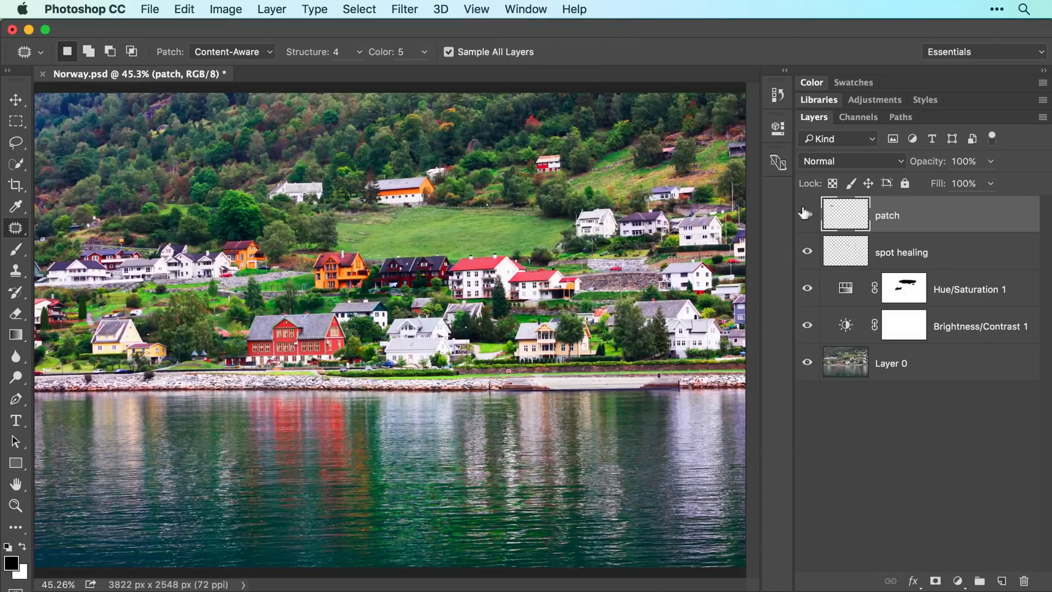
left_click(807, 212)
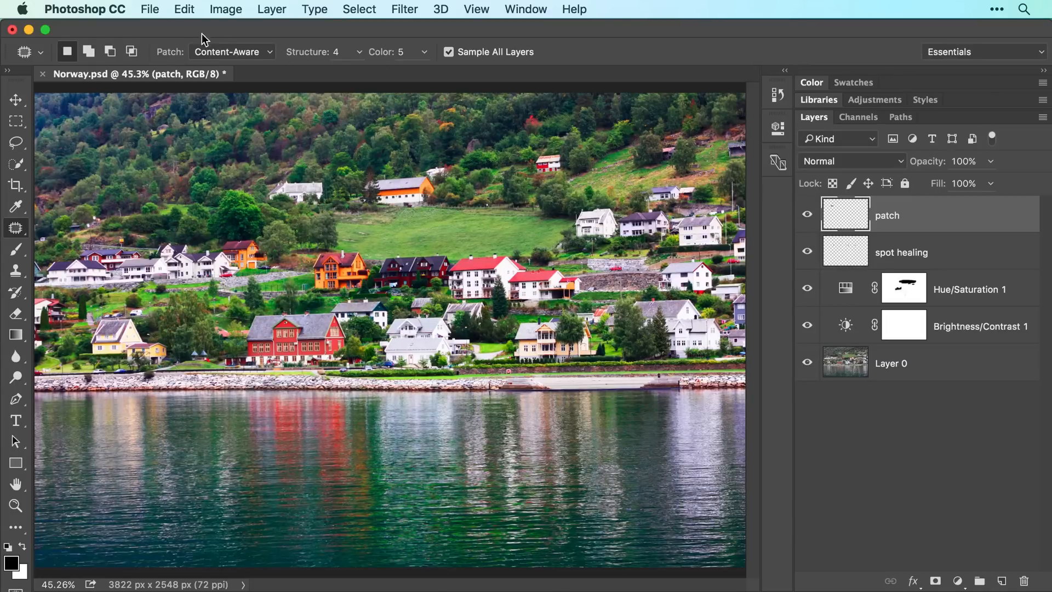
left_click(150, 8)
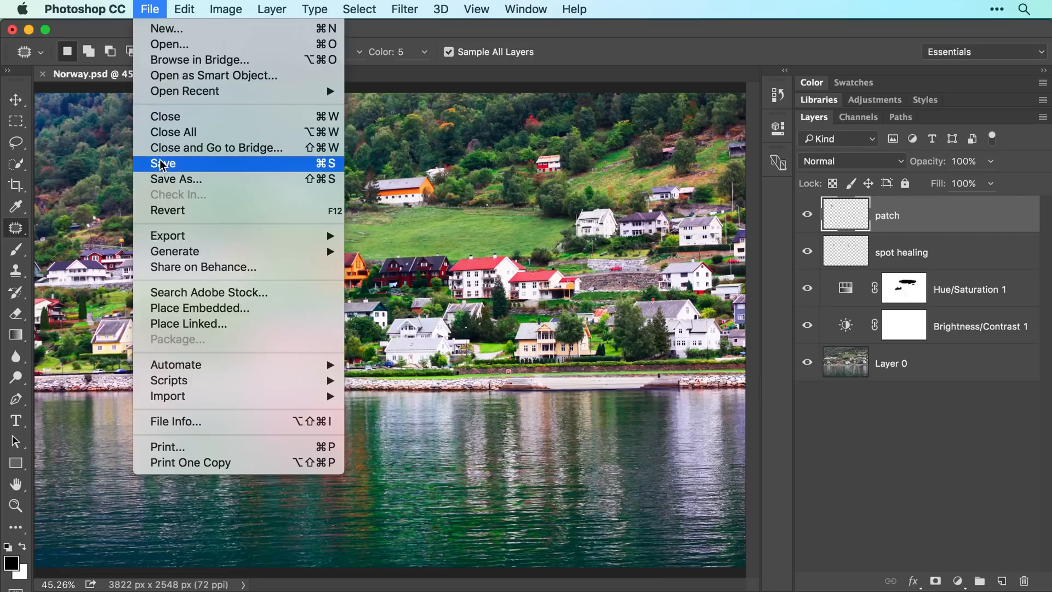